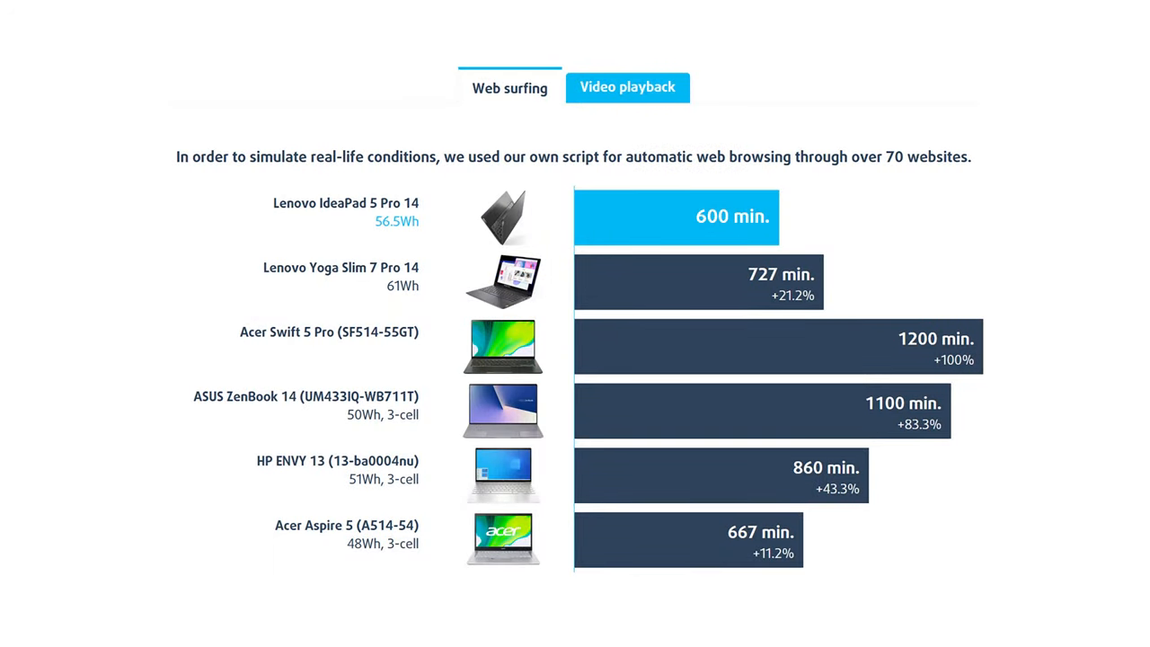
pyautogui.click(627, 87)
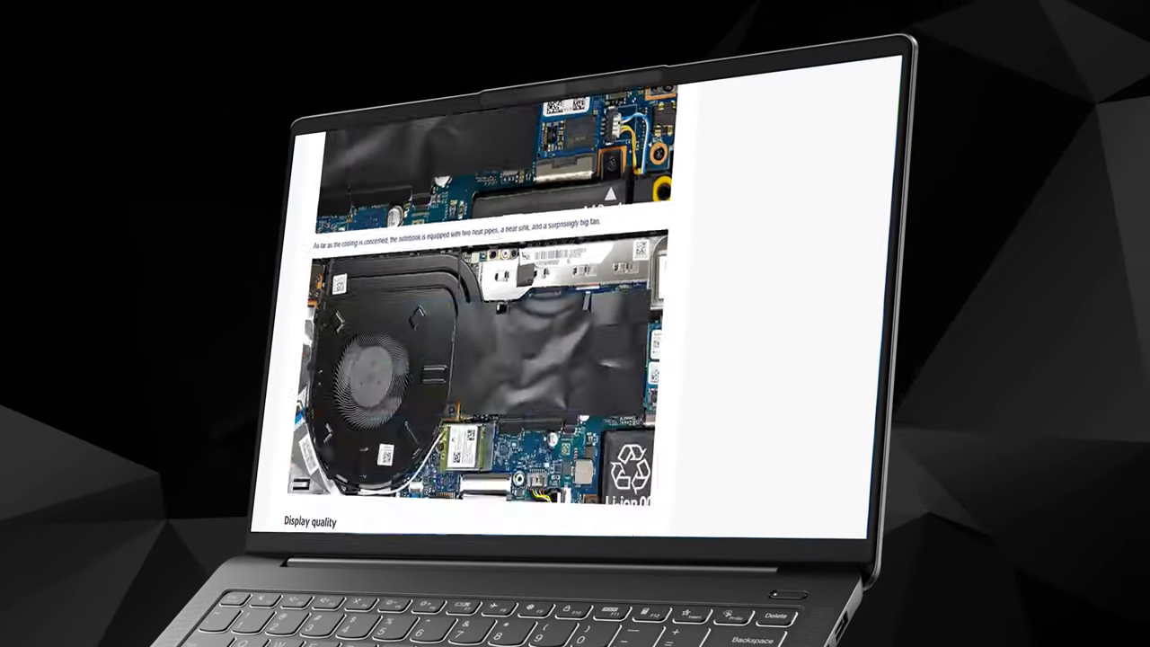
pyautogui.scroll(-3)
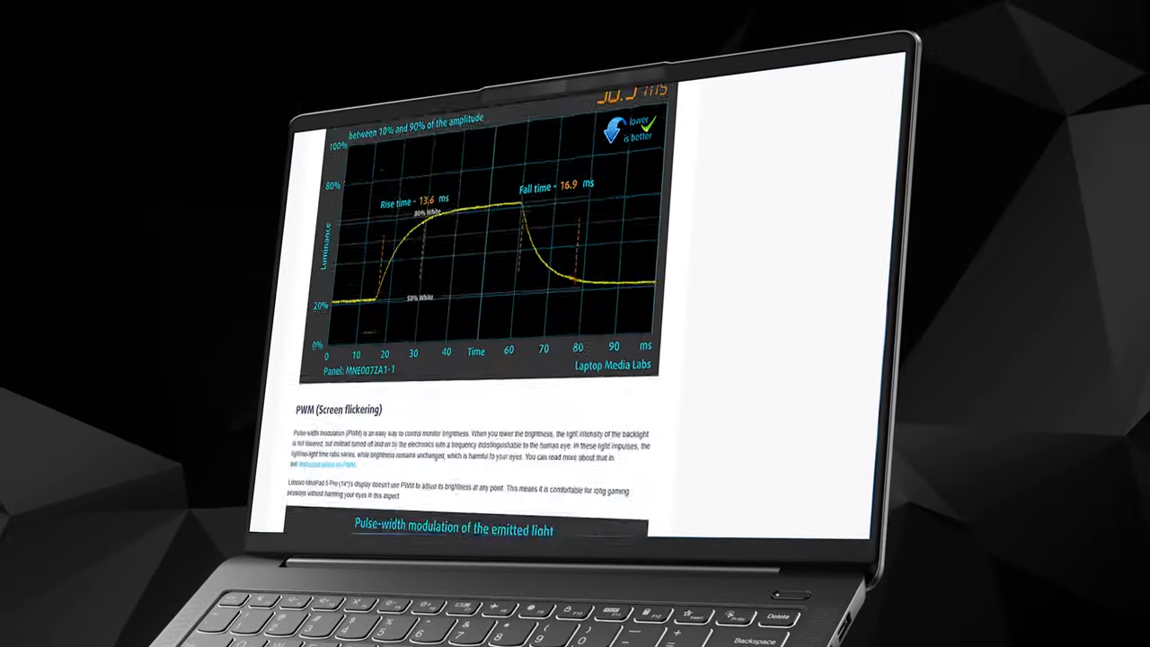